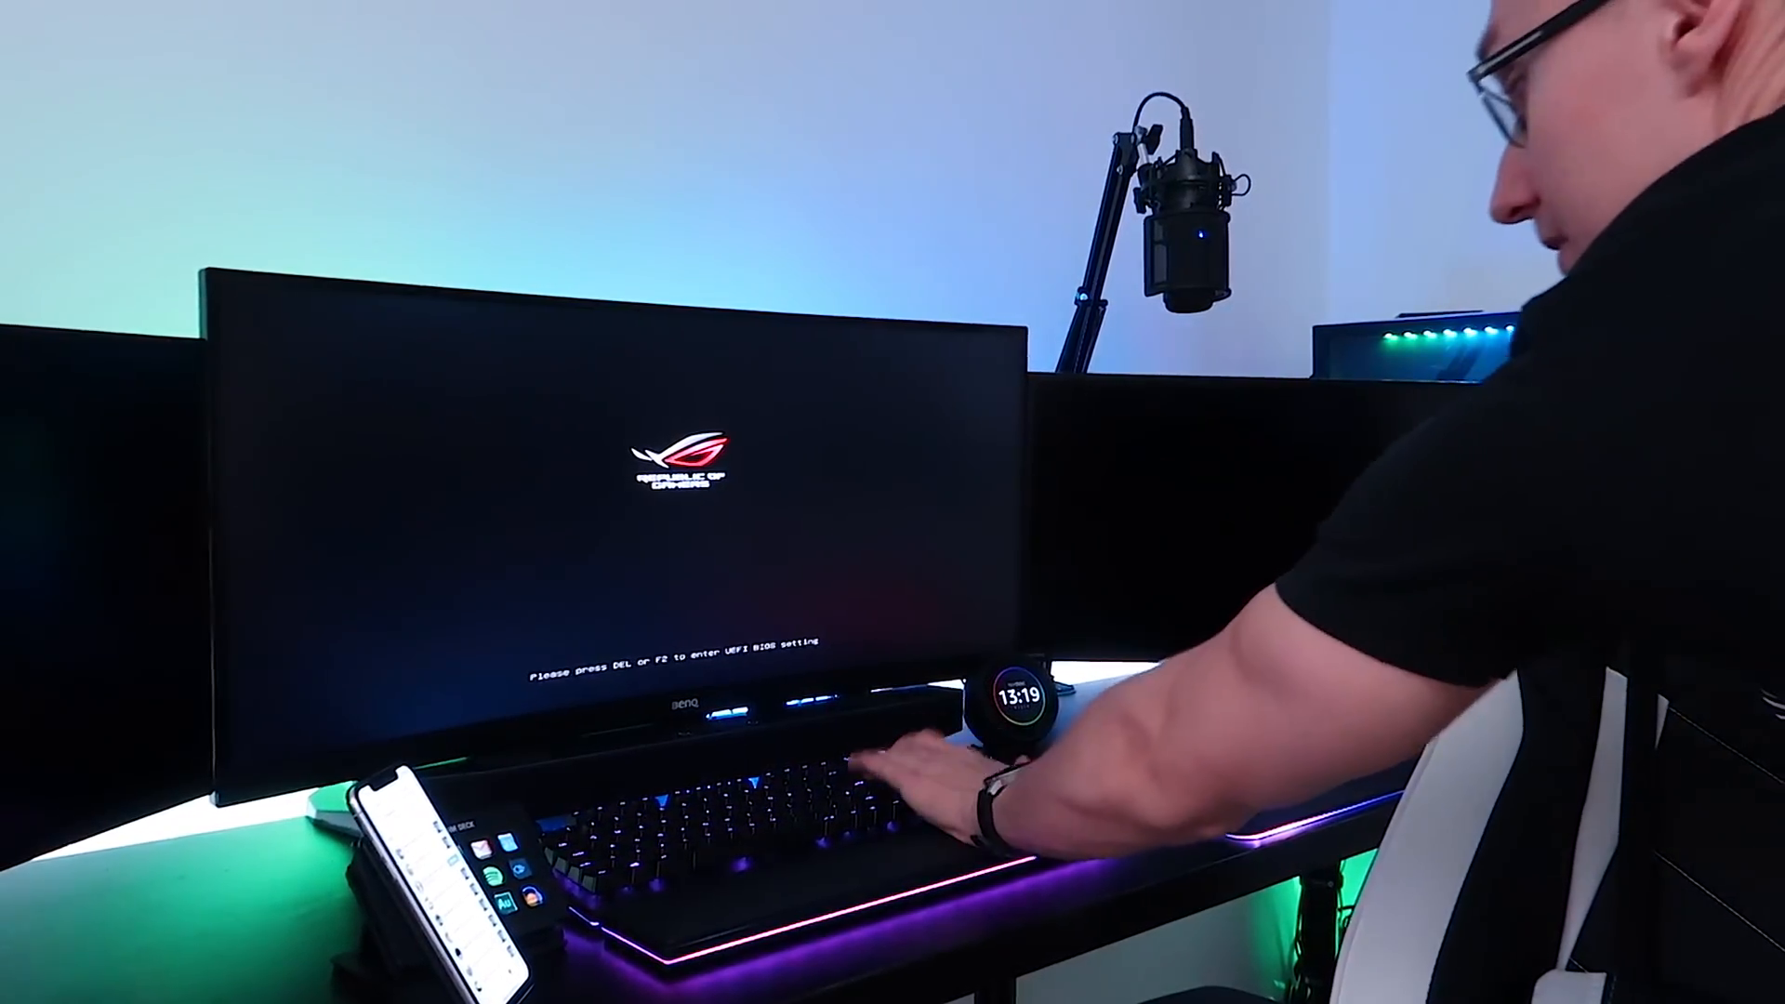
# Enter BIOS at boot and set AI Overclock Tuner to D.O.C.P. Standard in Extreme Tweaker.
pyautogui.press('Delete')
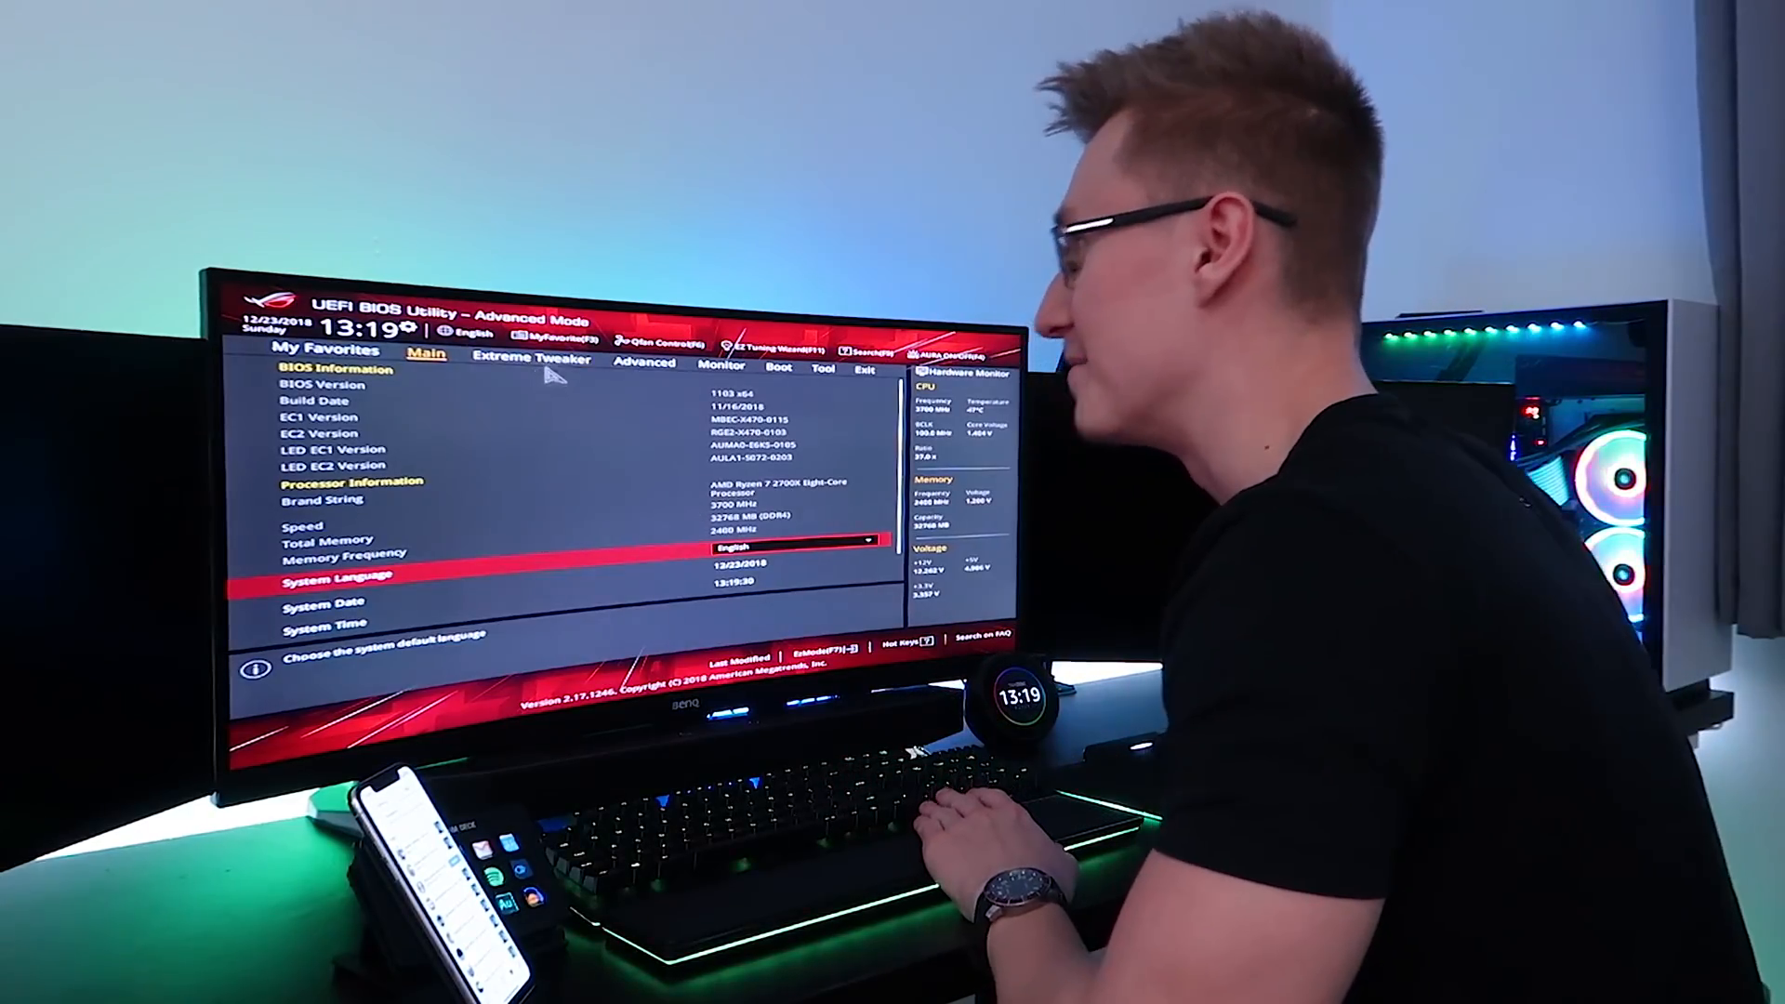
pyautogui.click(533, 361)
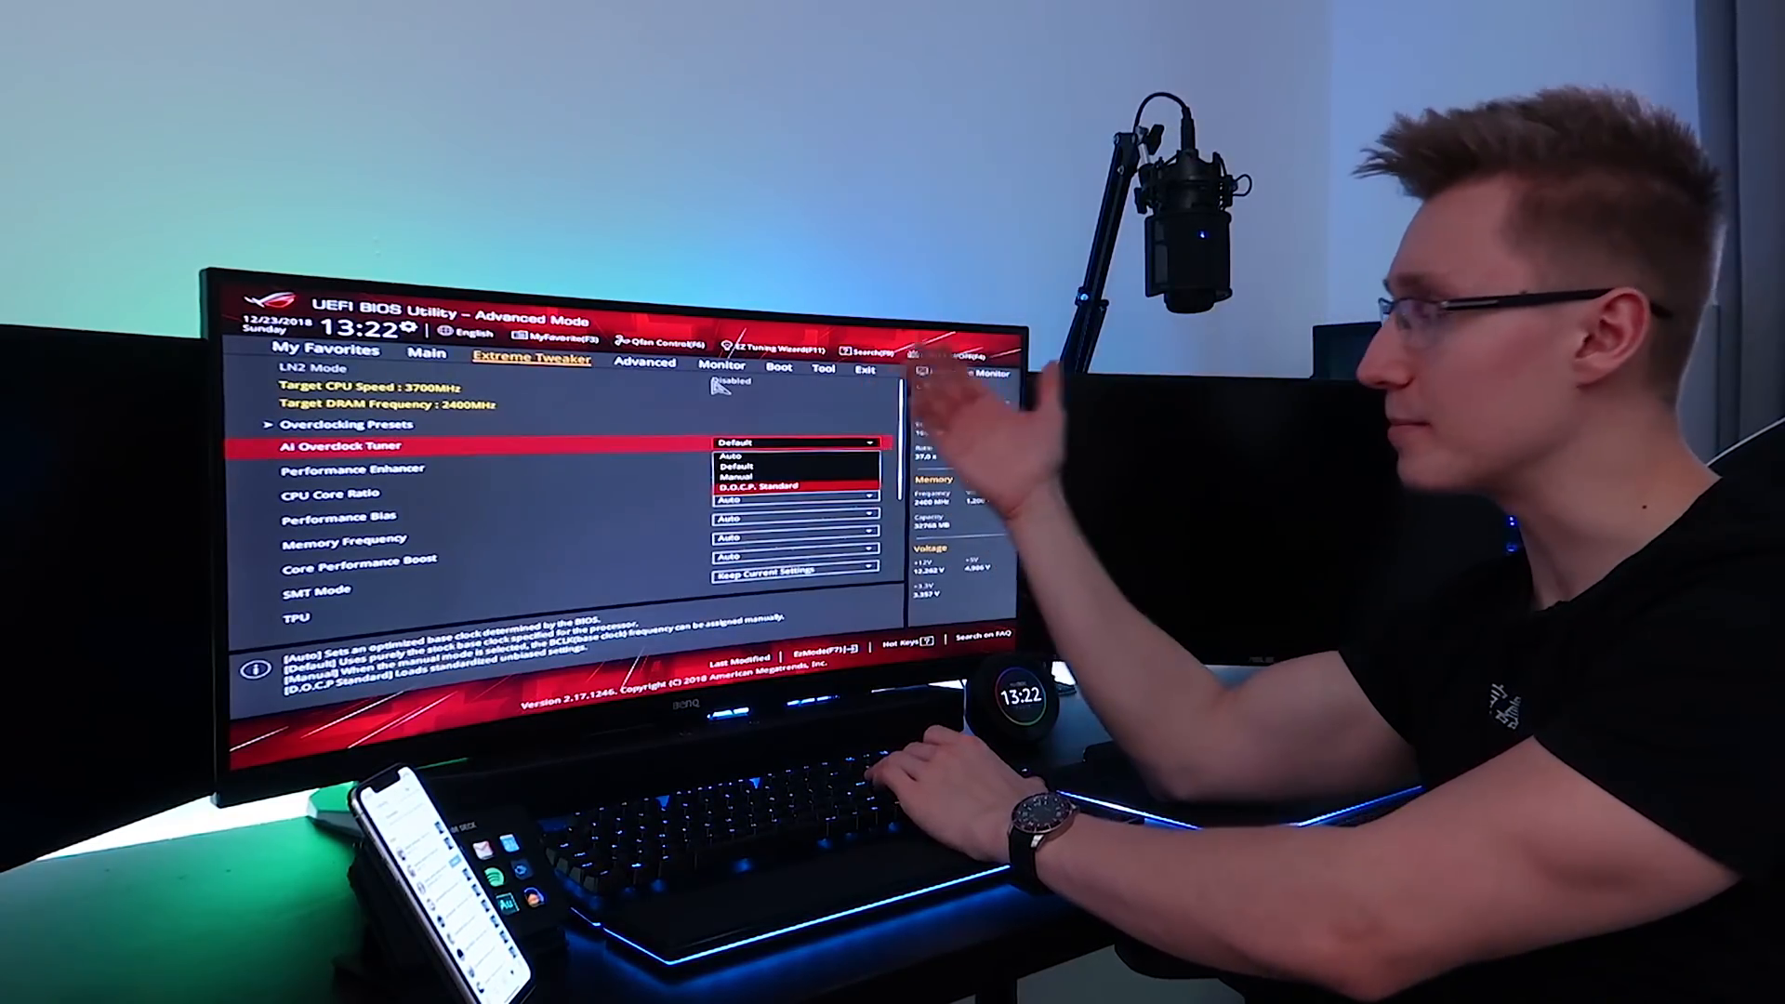
pyautogui.click(766, 486)
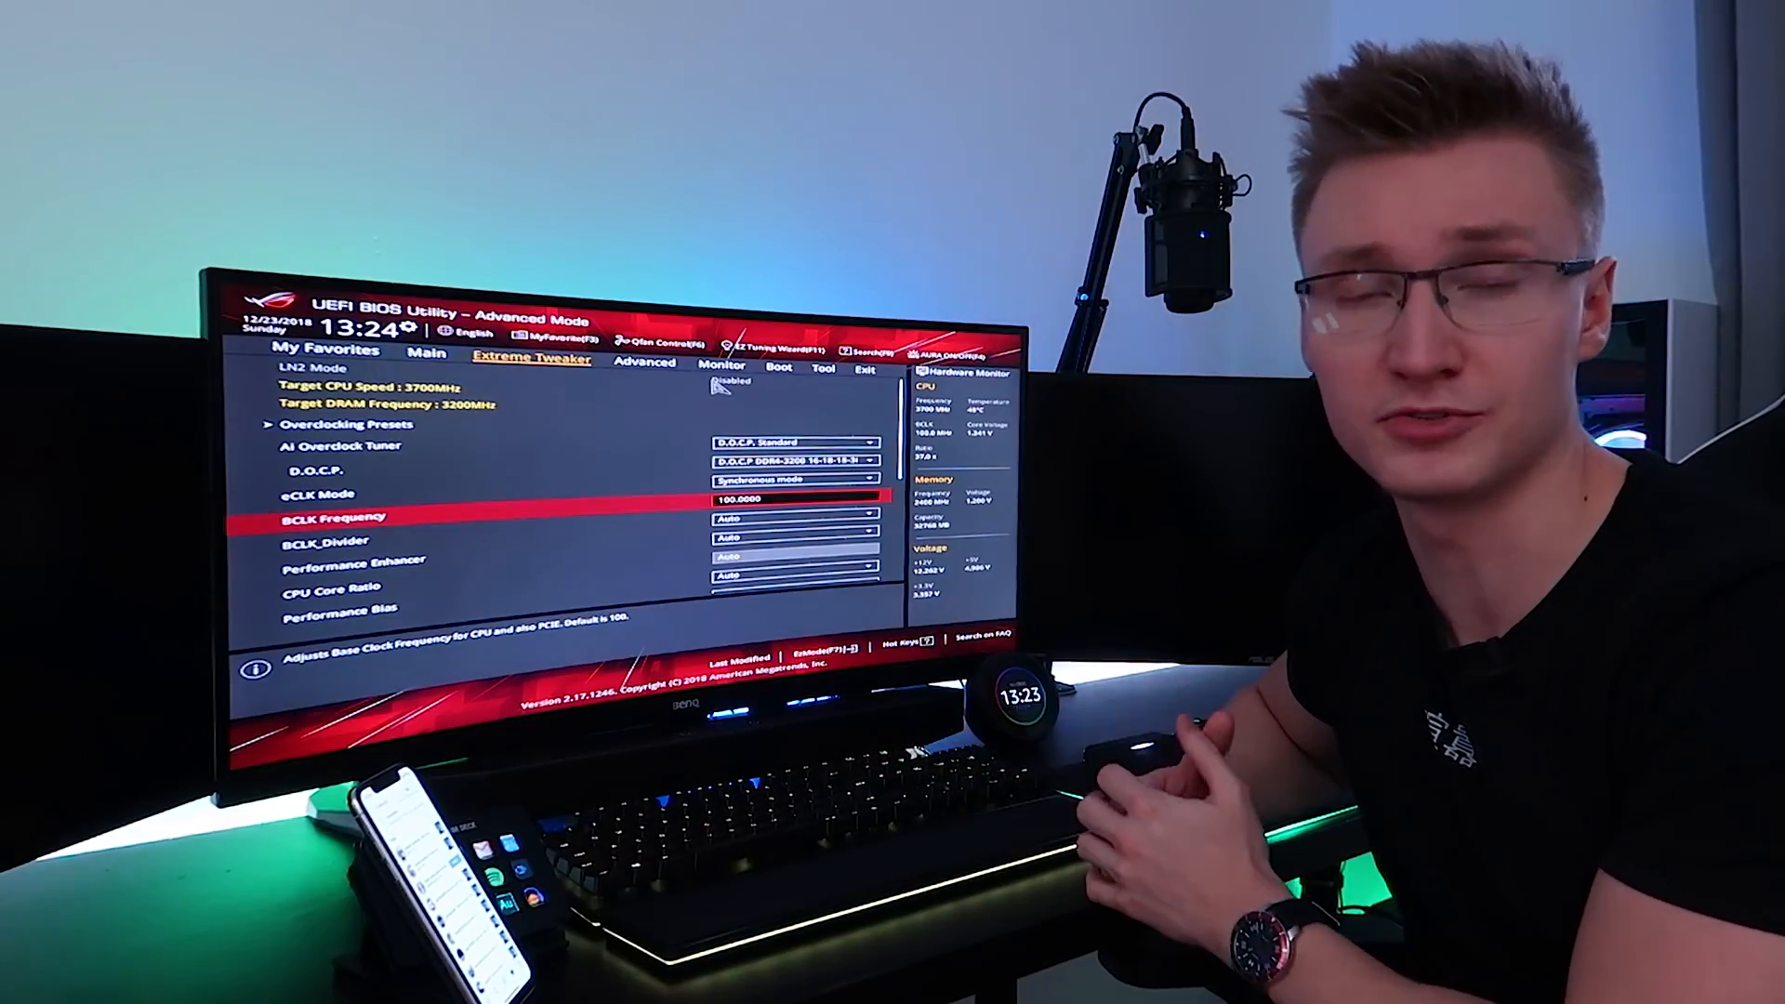
# Save the changes and reset from the Exit menu.
pyautogui.click(646, 362)
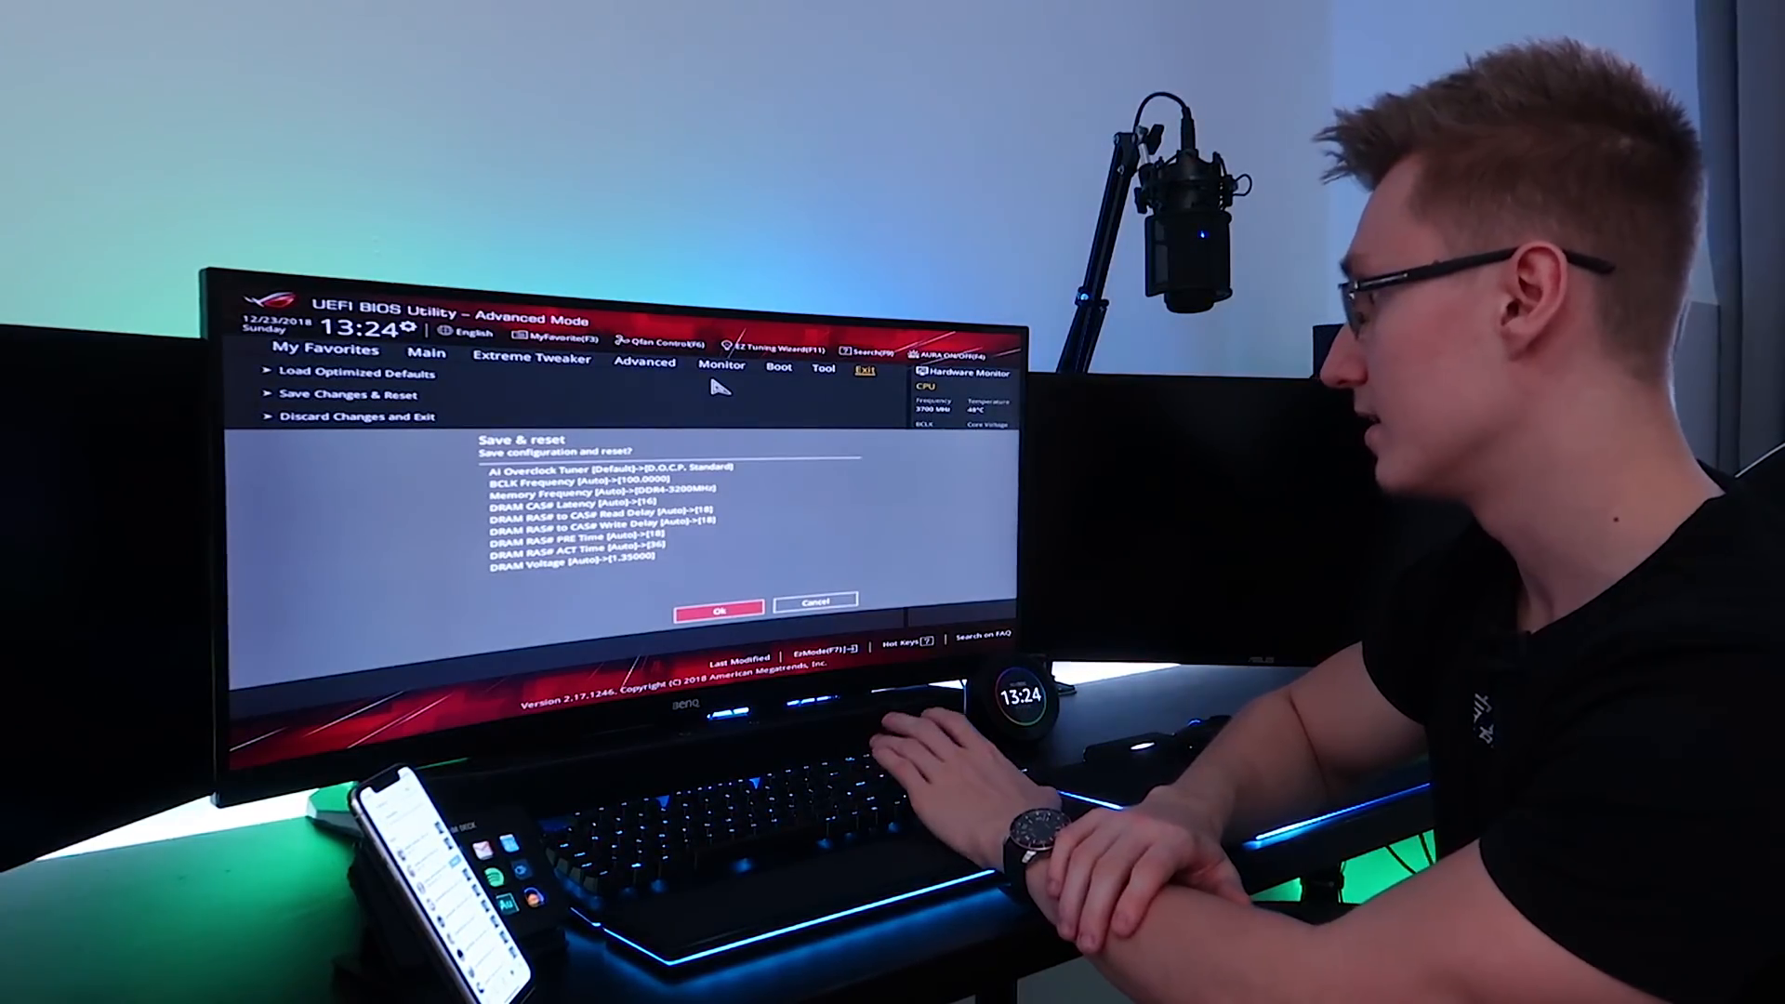
pyautogui.click(715, 606)
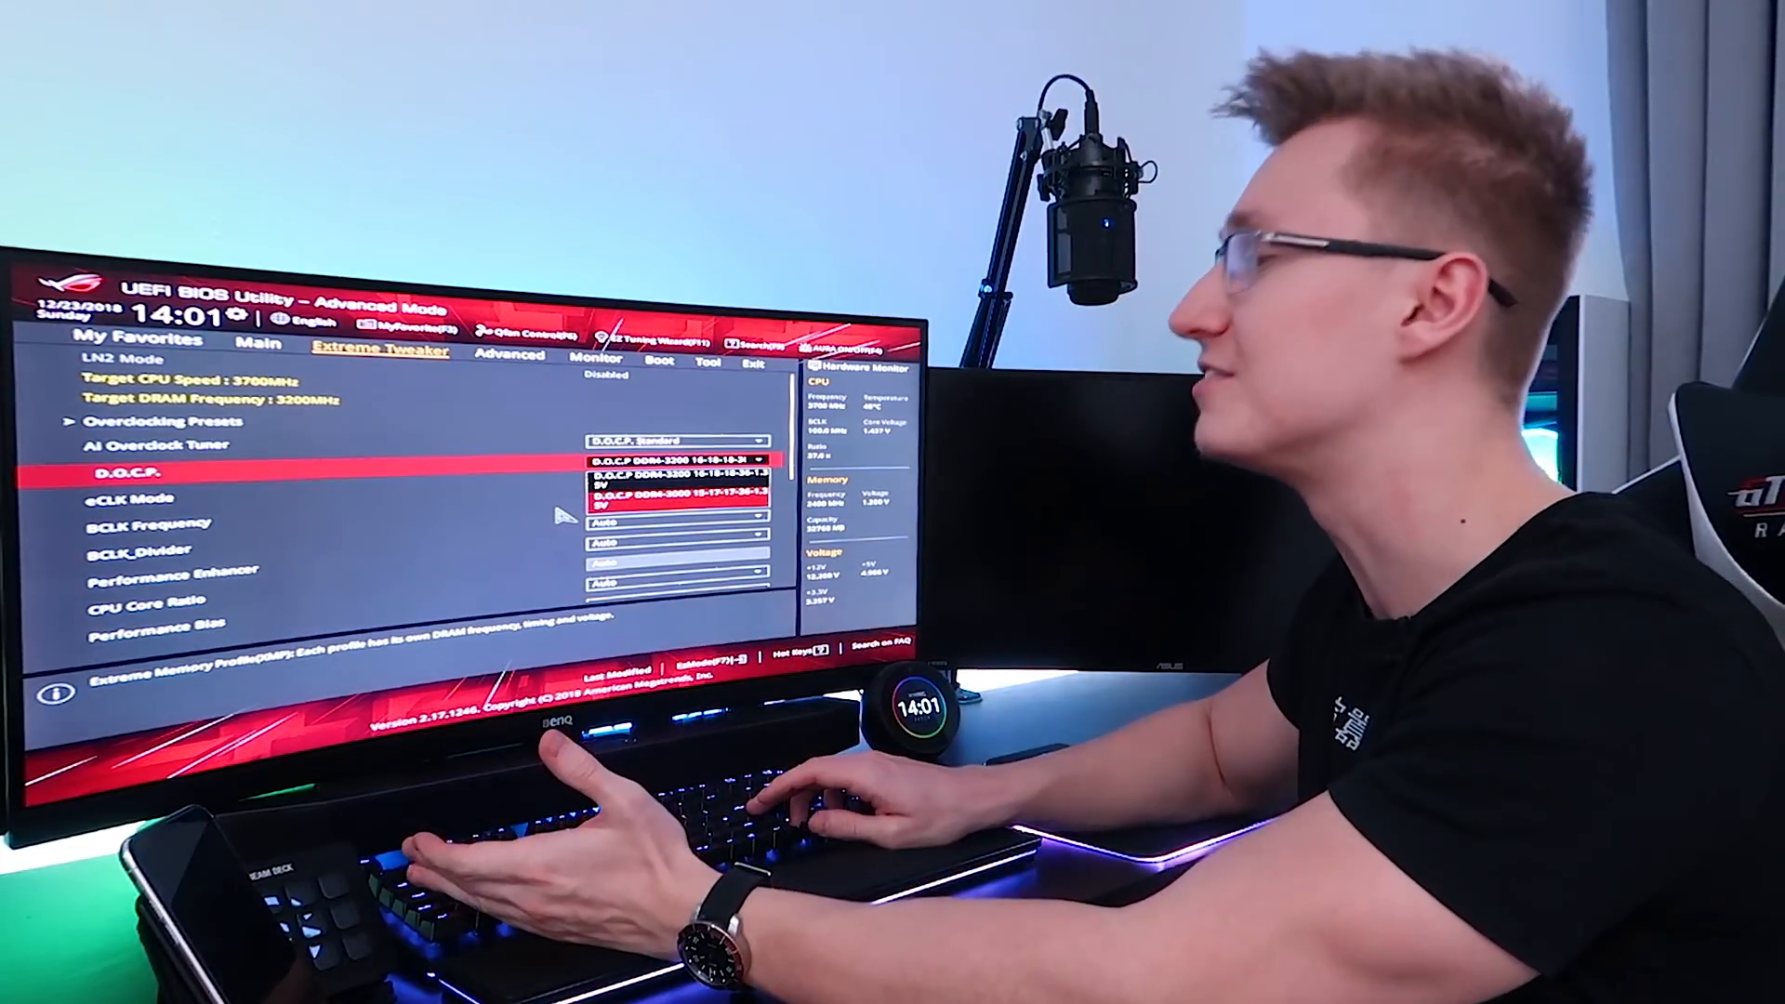
# Select a different DDR4 D.O.C.P. memory profile, such as DDR4-3000.
pyautogui.click(754, 367)
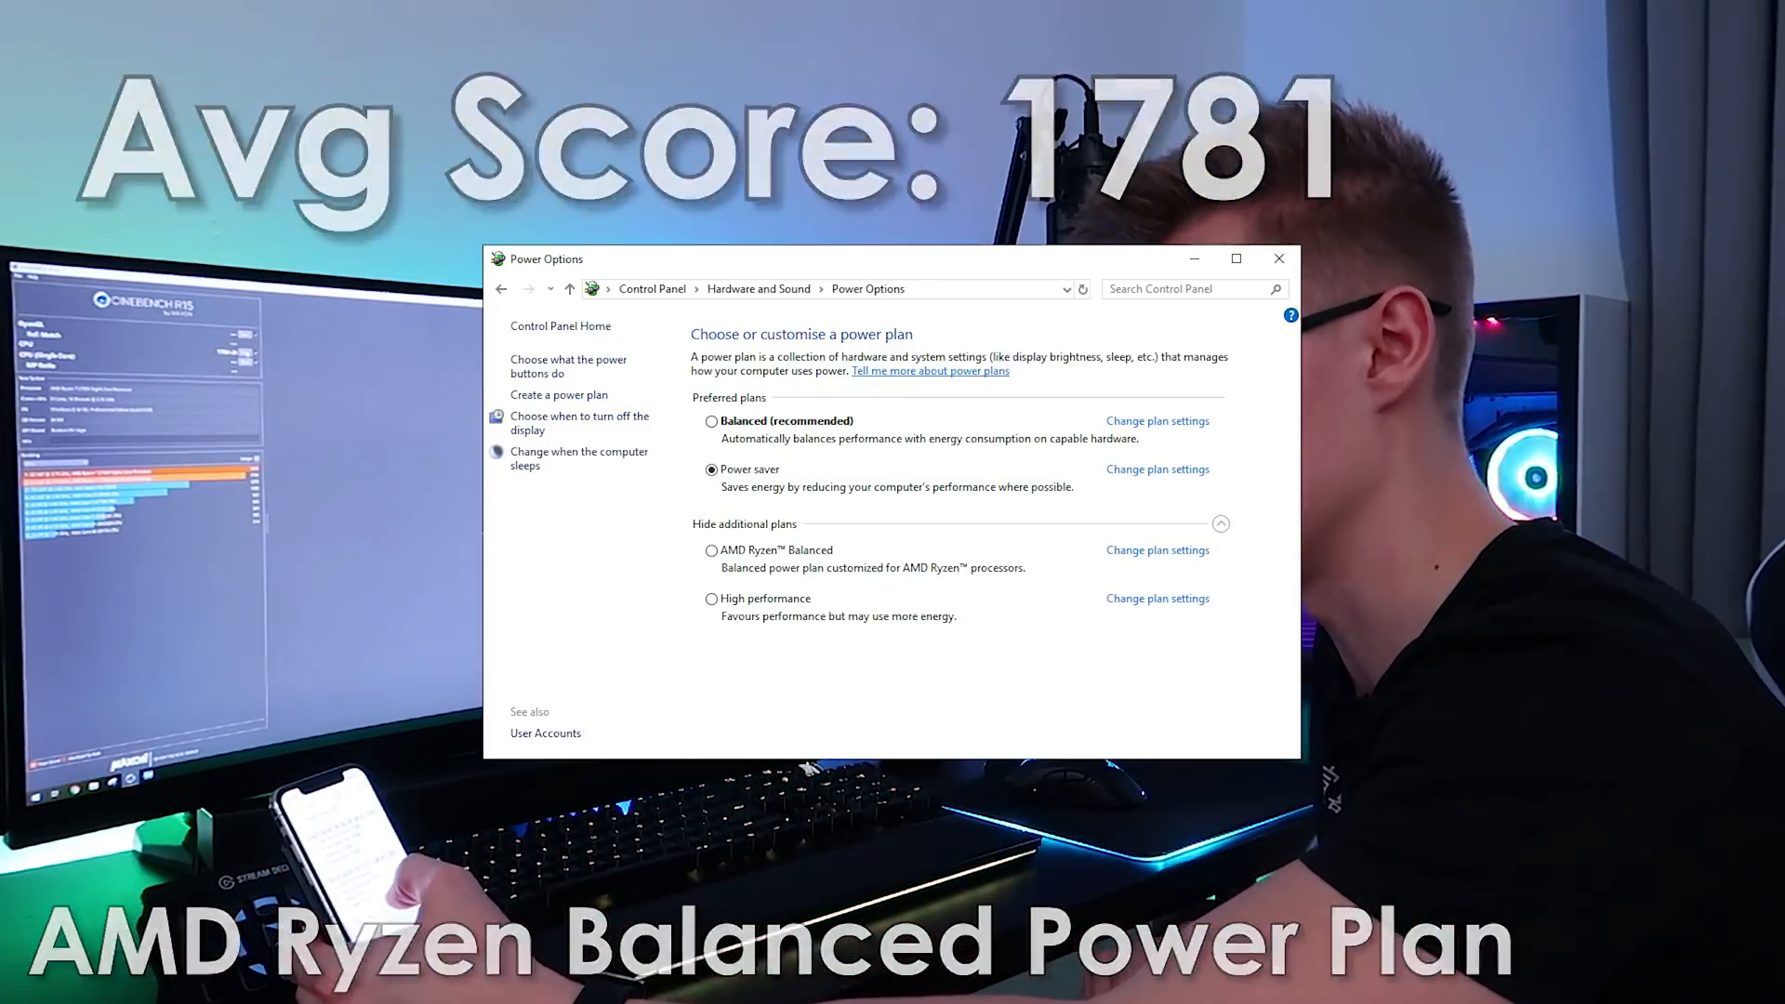
# Activate the High performance power plan for a benchmark run, then switch to Power saver.
pyautogui.click(711, 598)
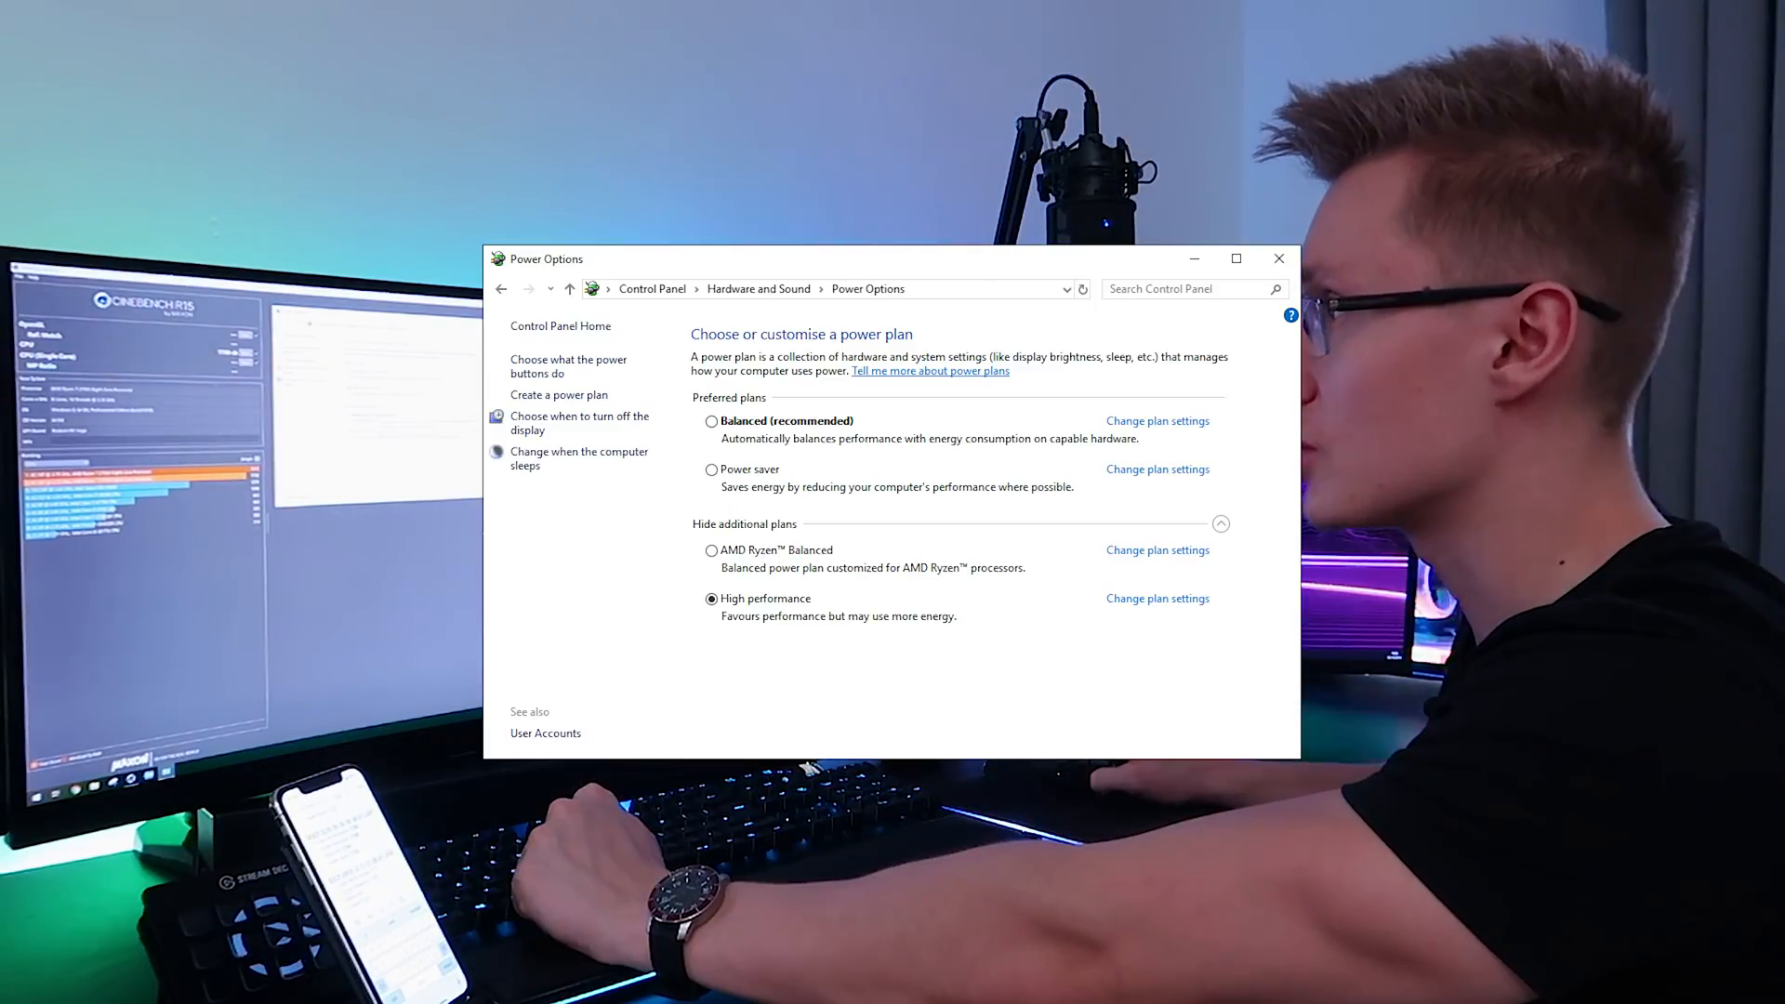
pyautogui.click(710, 421)
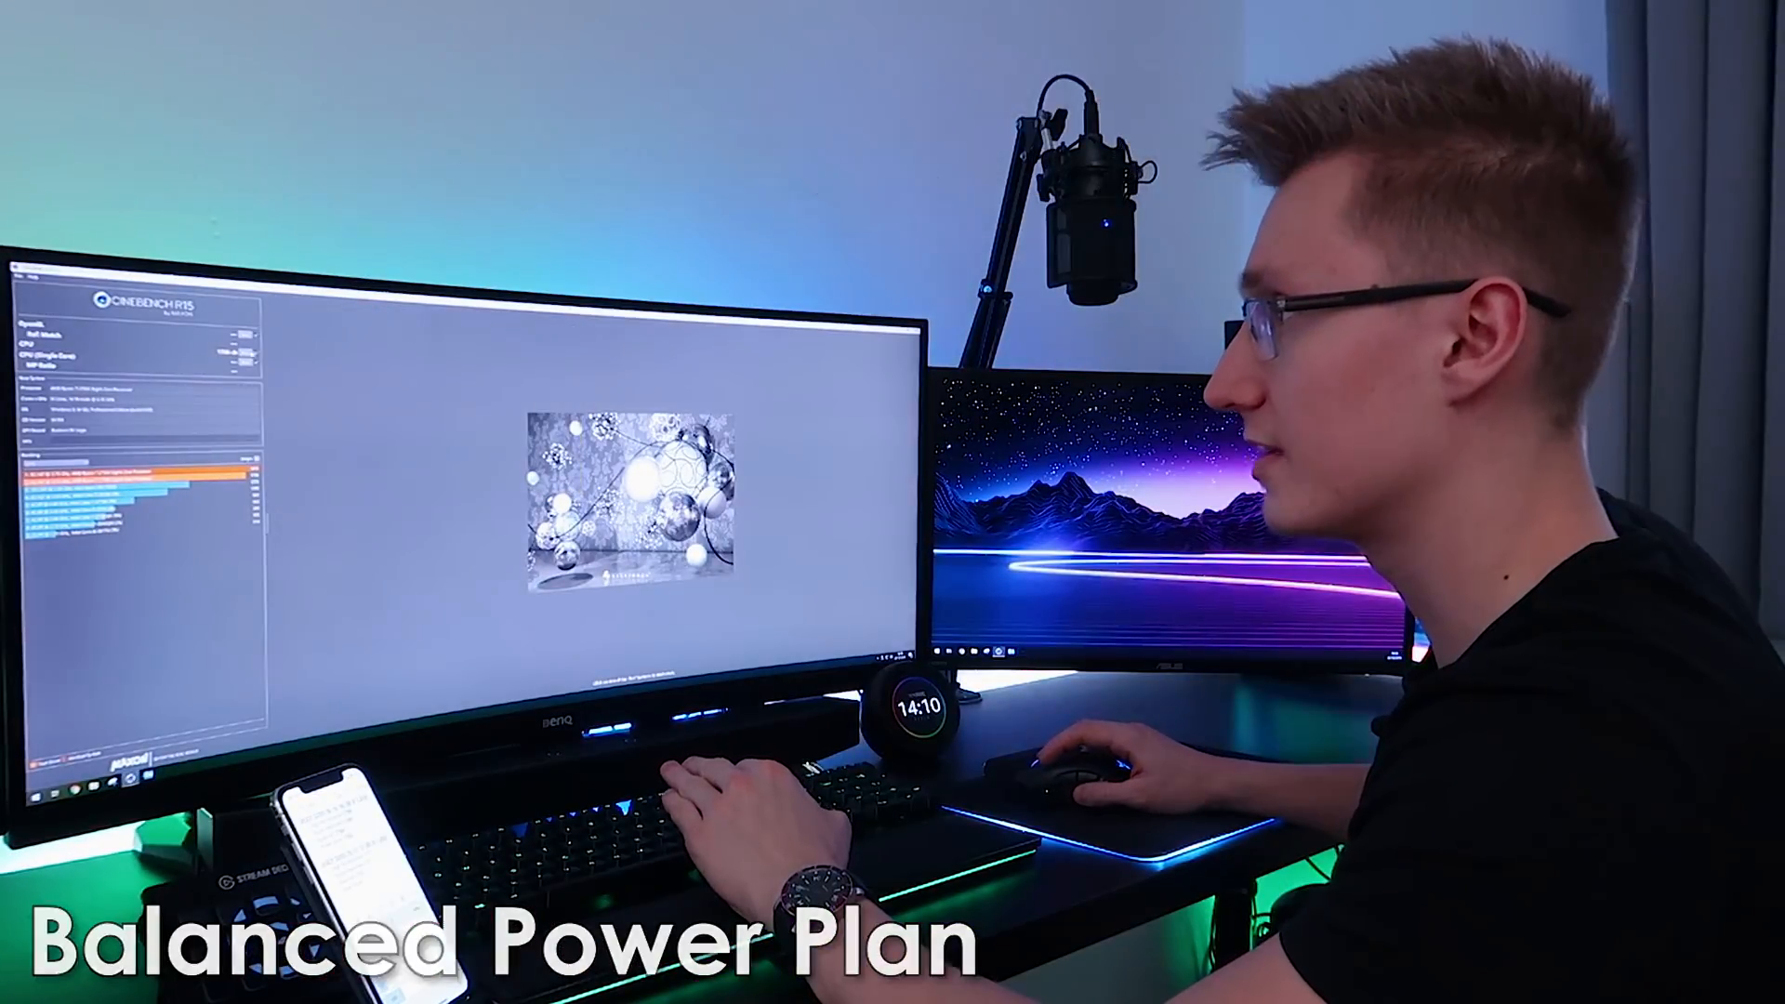
pyautogui.click(710, 469)
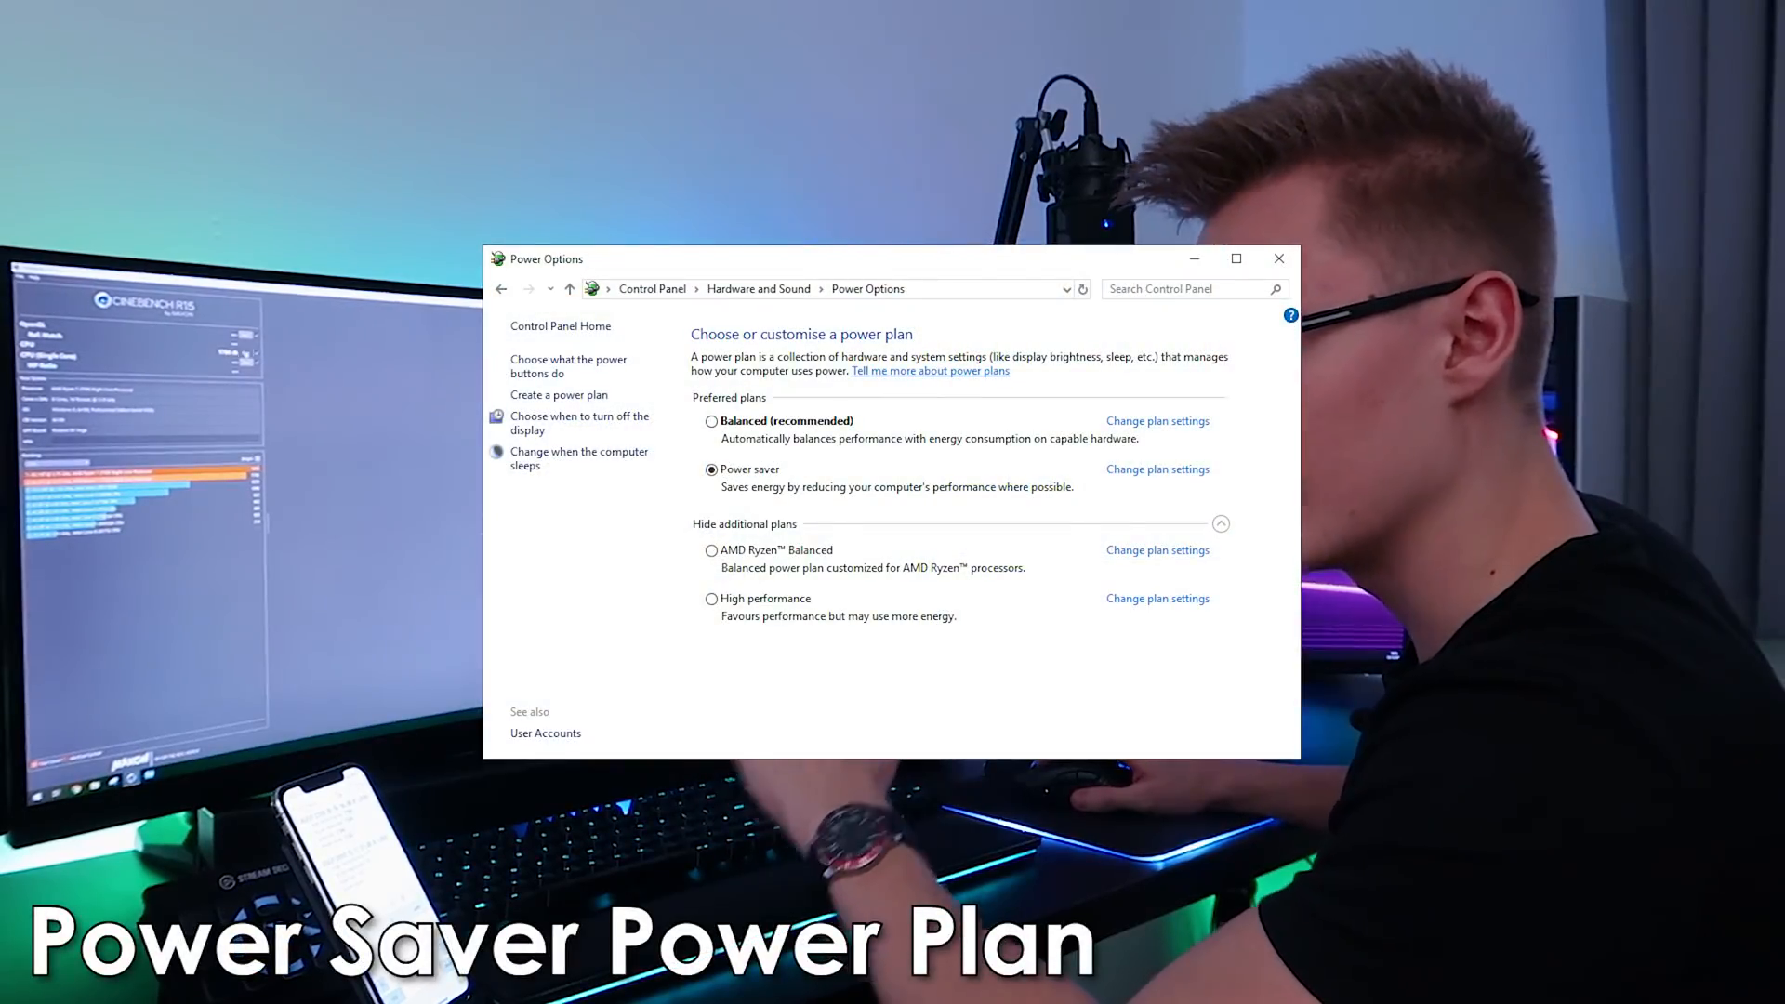